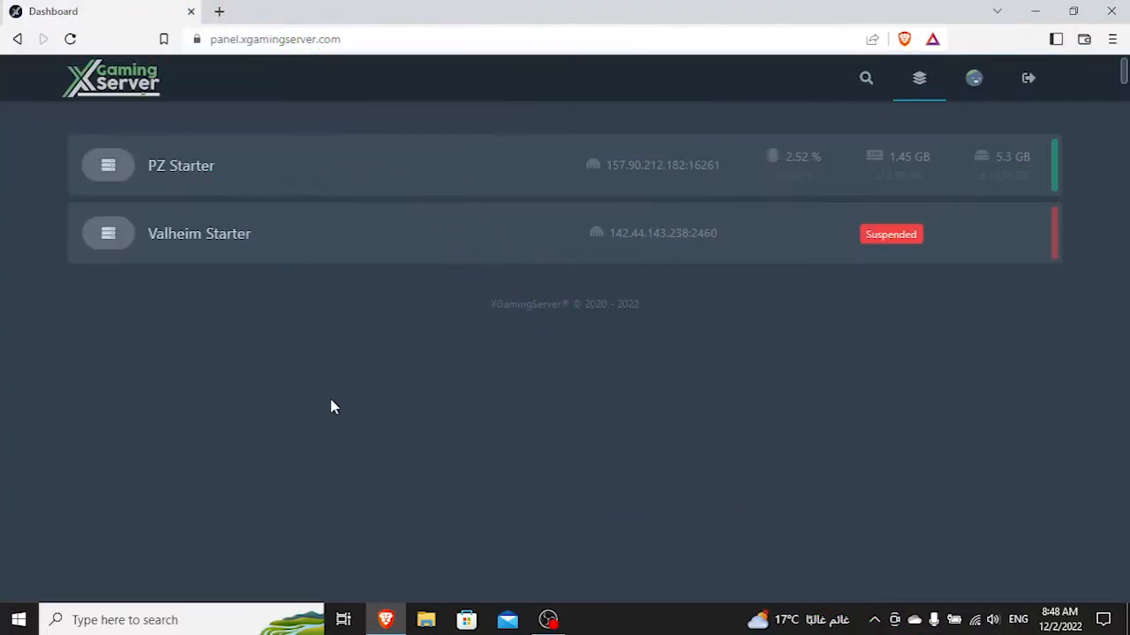
mouse_move(110, 166)
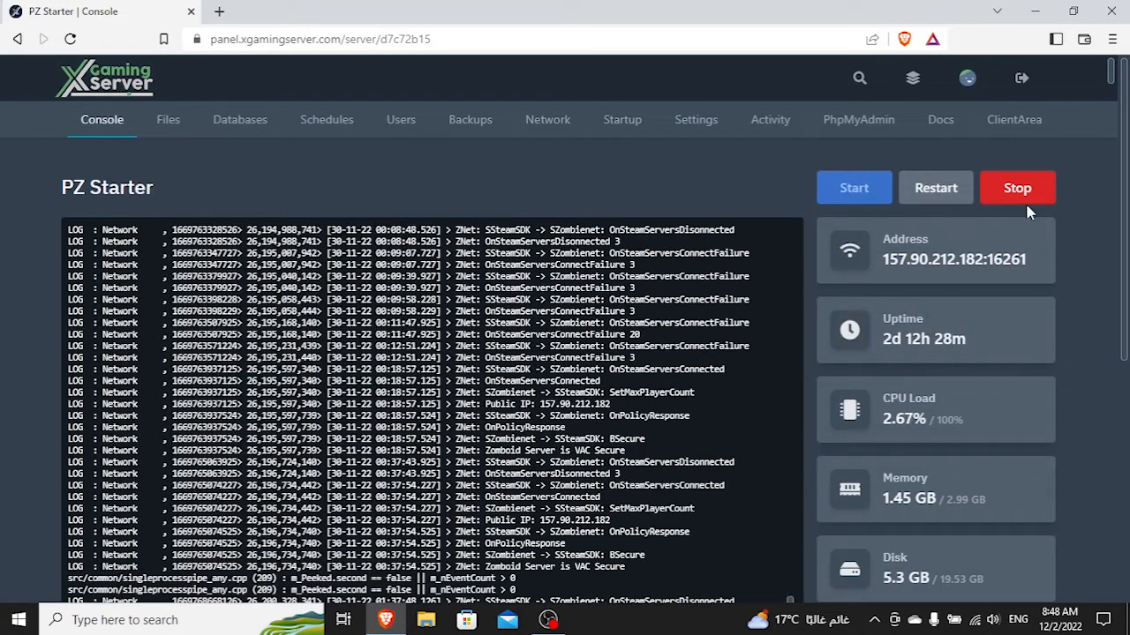
Stop the running PZ Starter server from its Console page.
left_click(1016, 187)
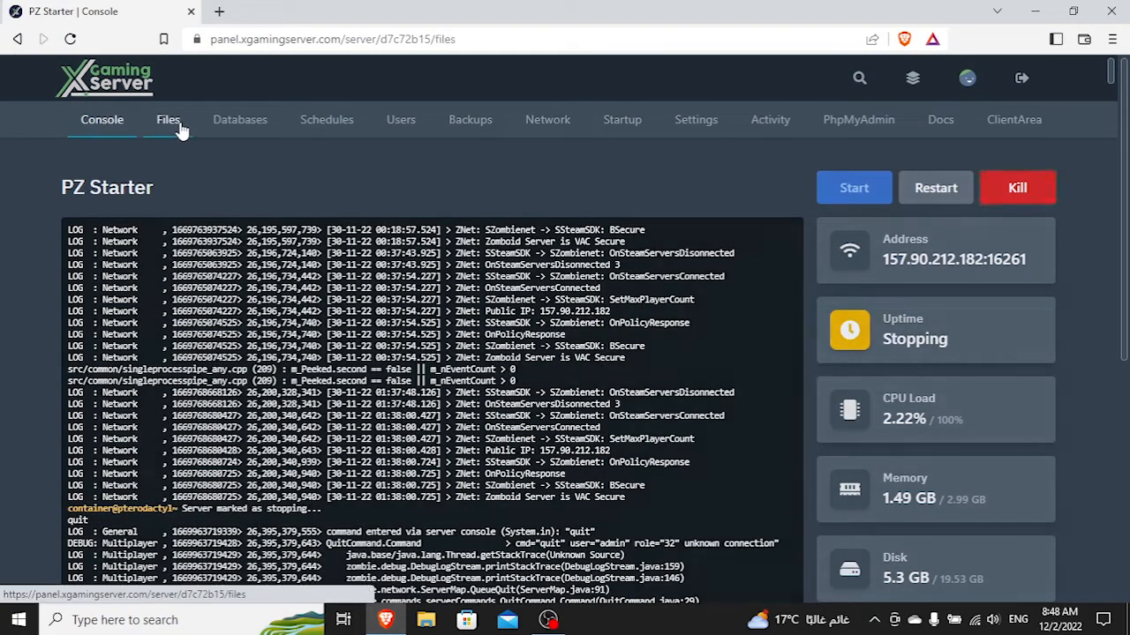
Show the PZ Starter server's files at home/container/.cache/Server.
left_click(168, 120)
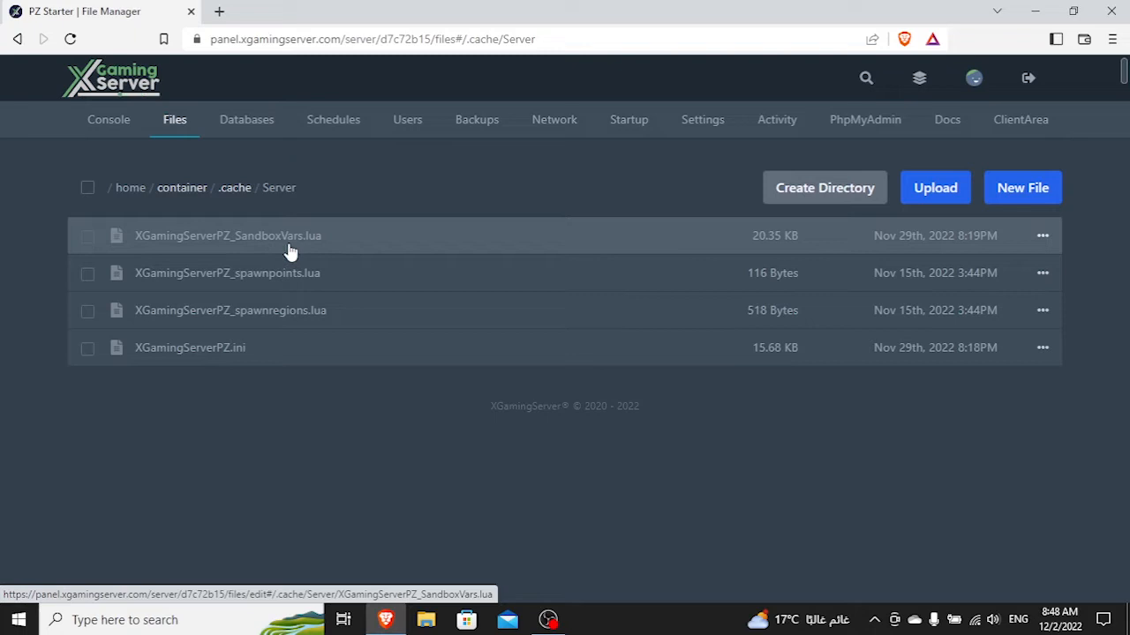
mouse_move(131, 245)
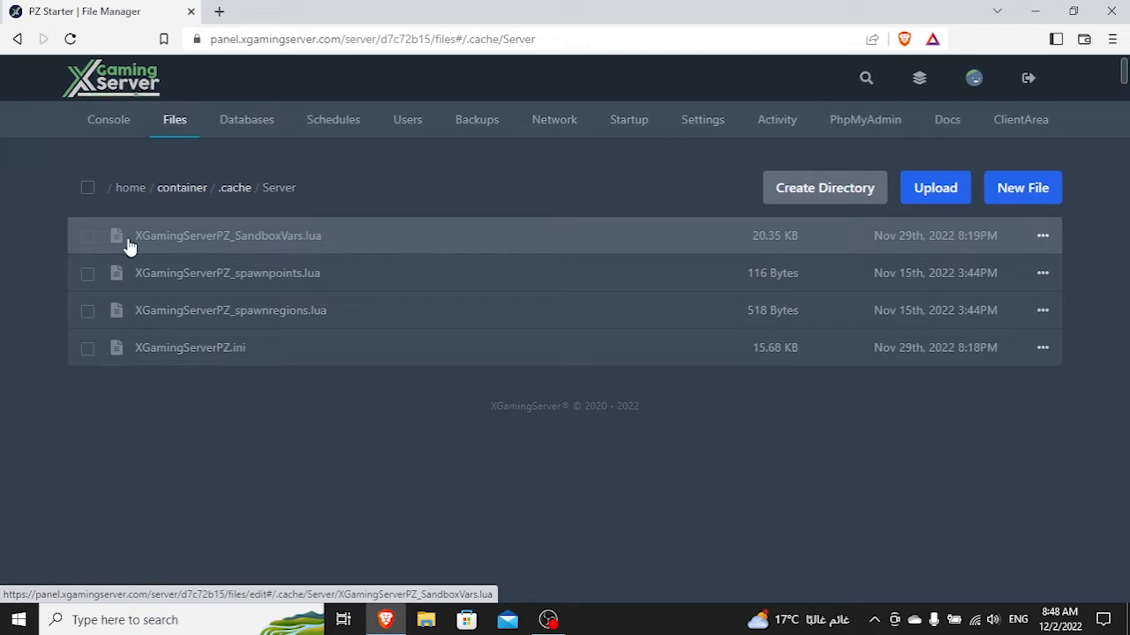
mouse_move(180, 247)
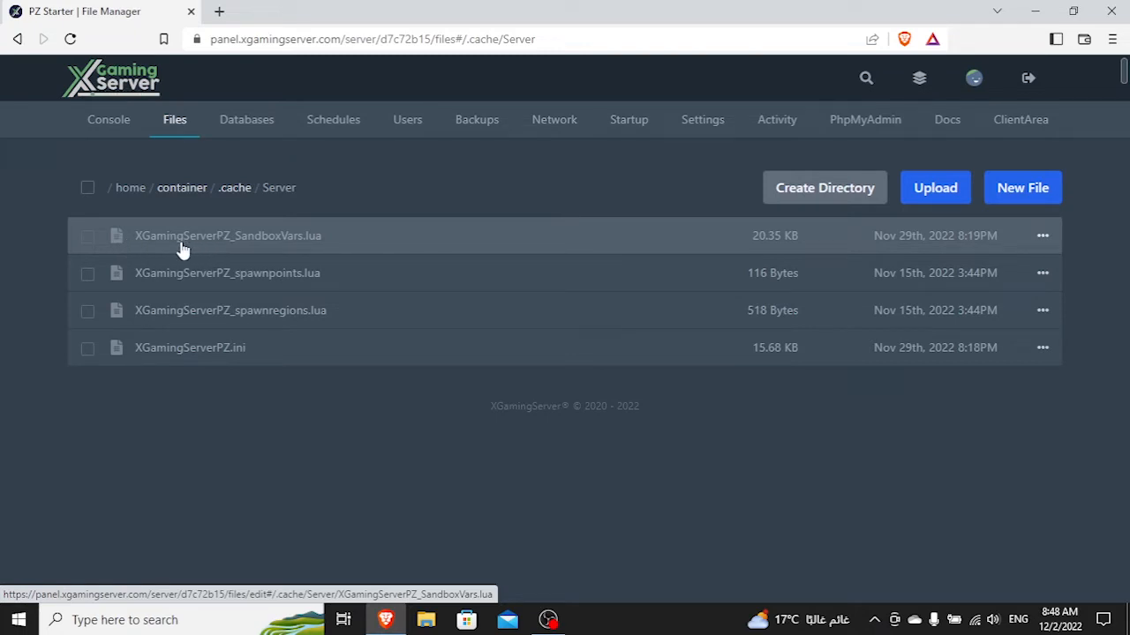
mouse_move(169, 250)
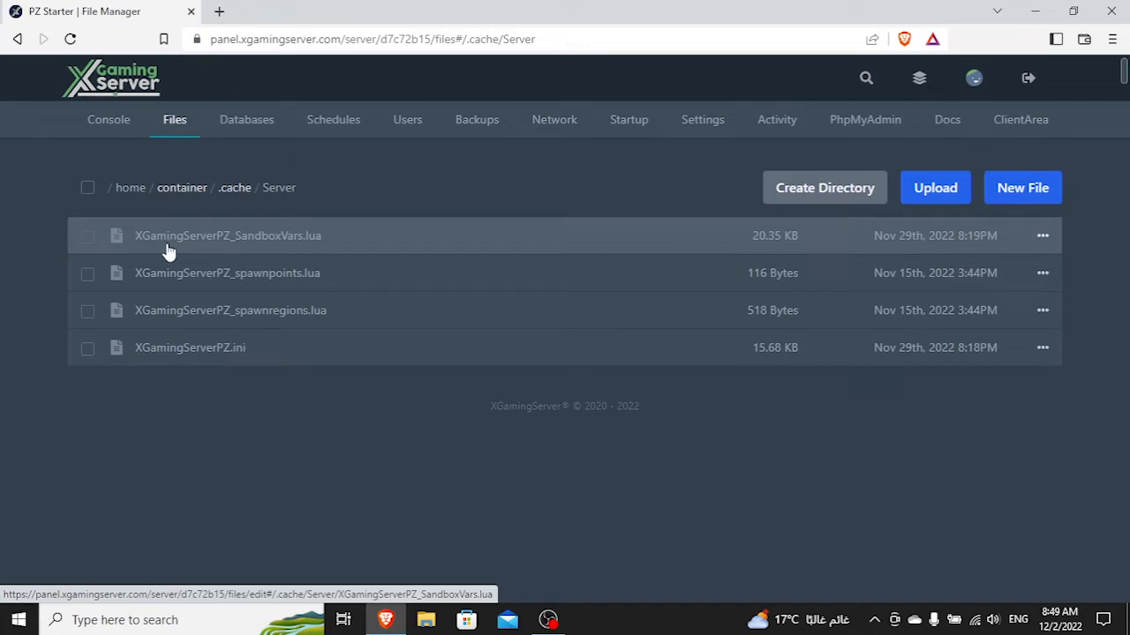
mouse_move(262, 247)
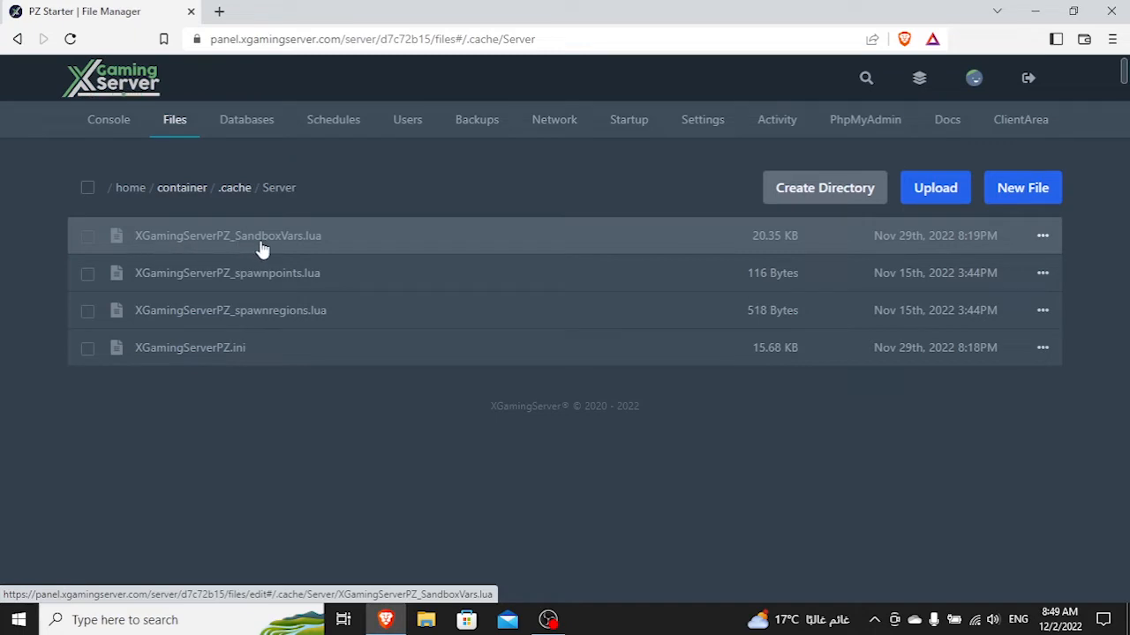
mouse_move(321, 251)
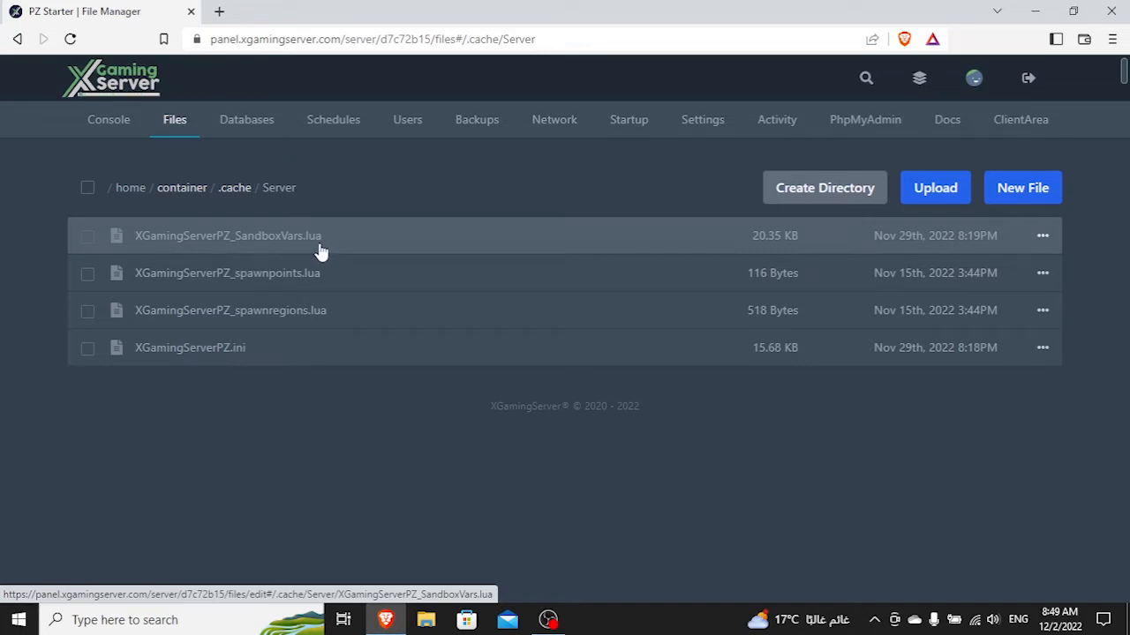
Edit XGamingServerPZ_SandboxVars.lua and jump to AllowMiniMap = false in the Map section.
left_click(226, 237)
type("mini")
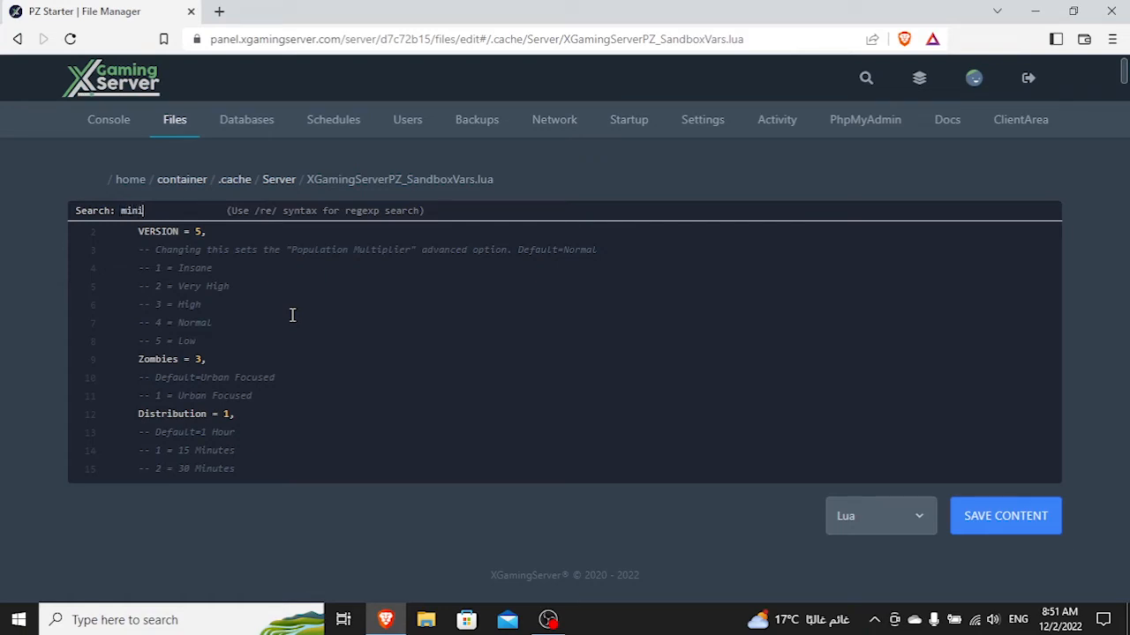
key("Enter")
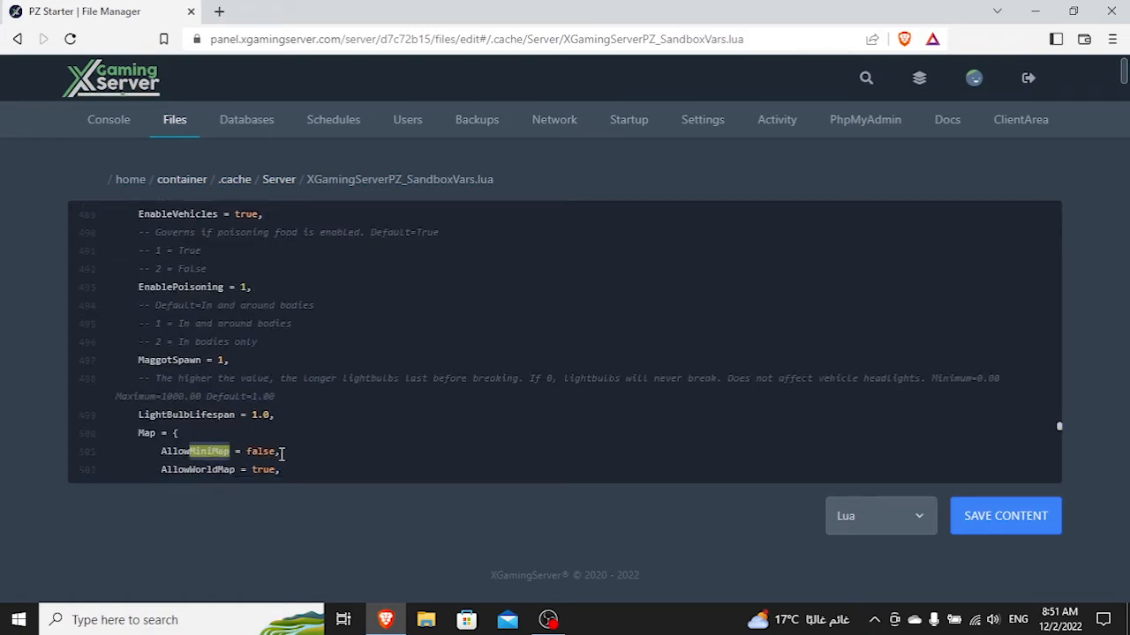
scroll("down", 3)
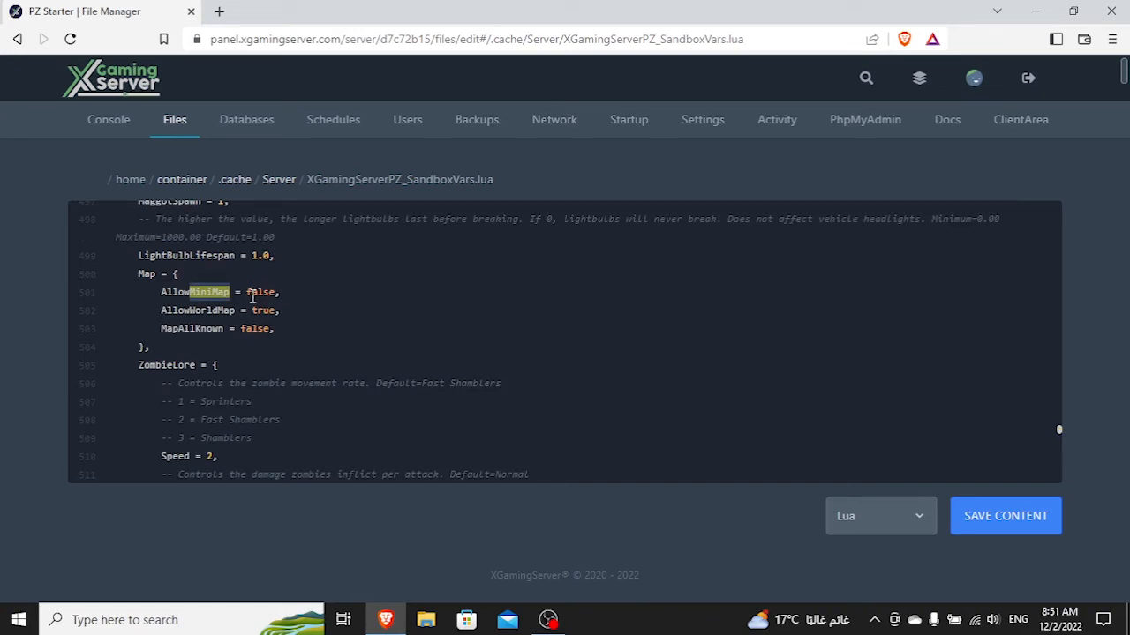